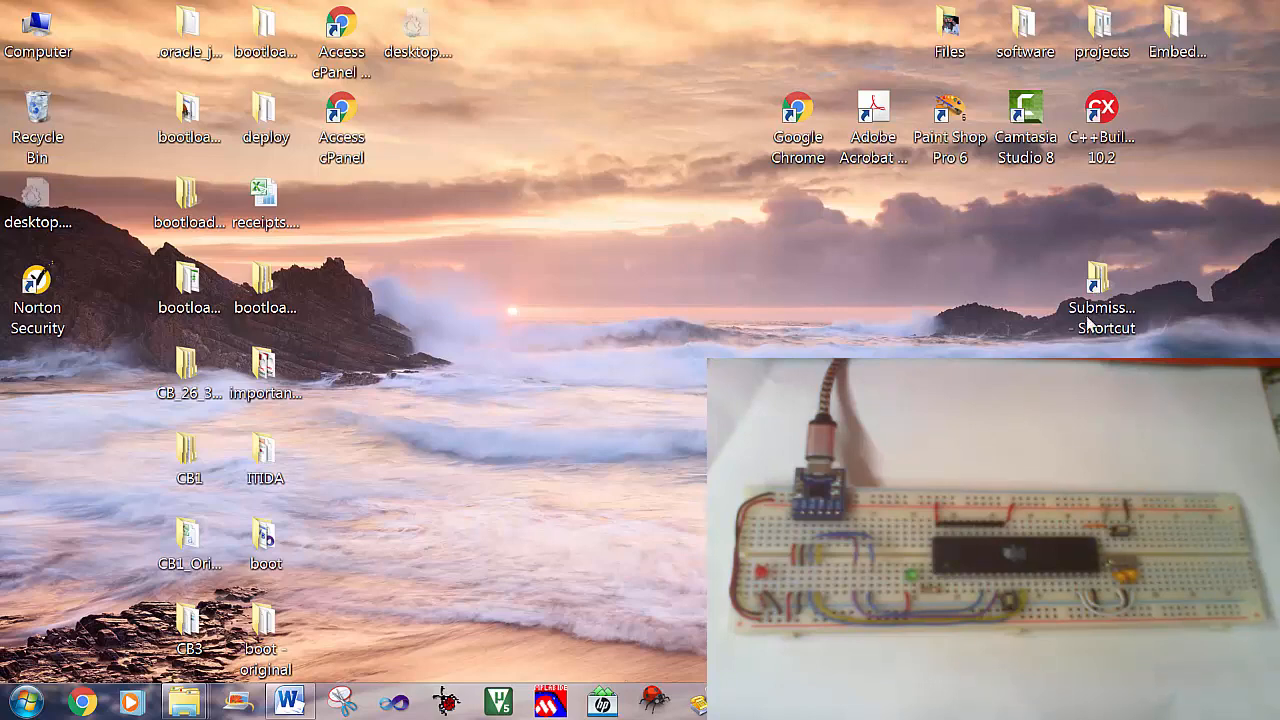
Step: Browse to Submissions\Application\atstamp_io and select the atstamp_io.cbproj project file
double_click(1101, 290)
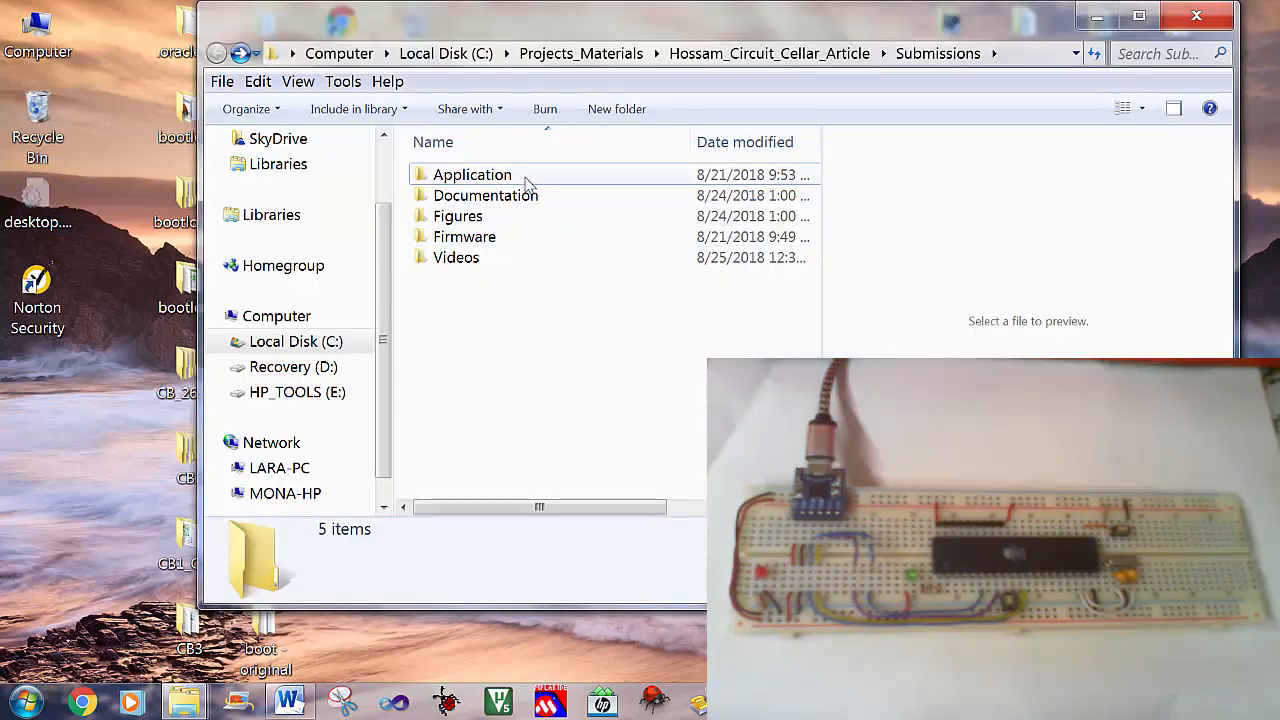
double_click(472, 174)
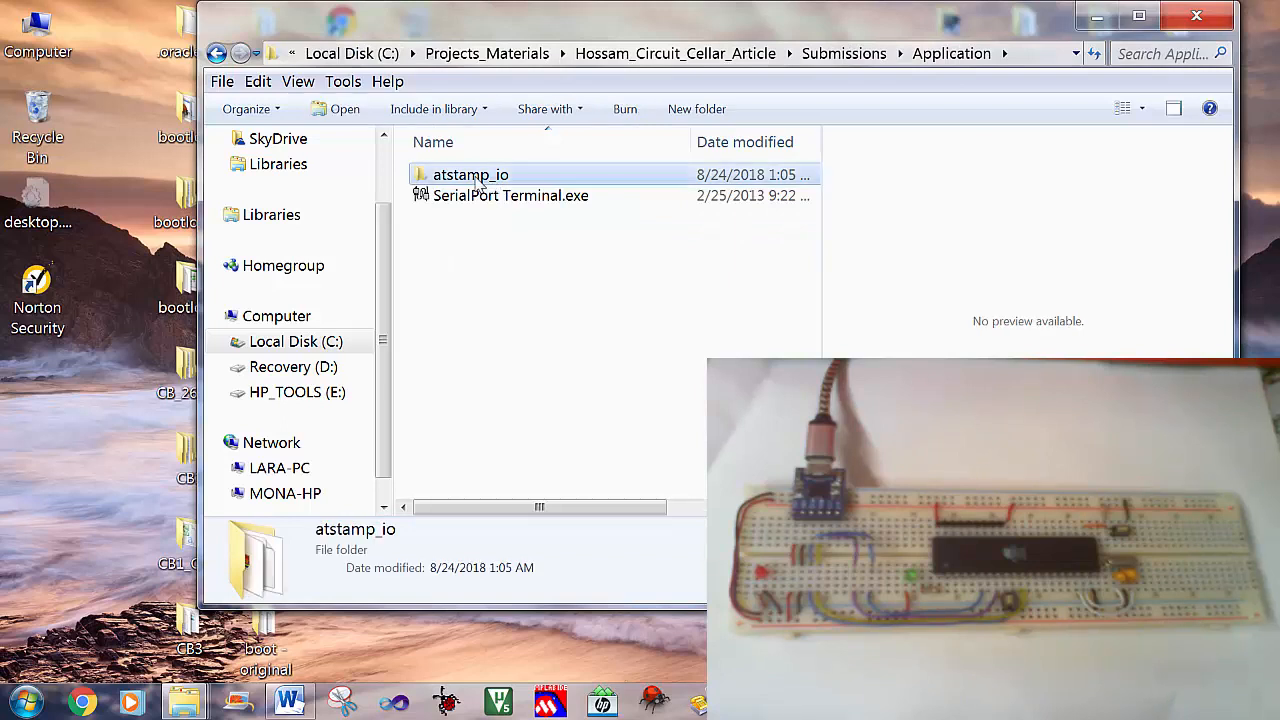
mouse_move(480, 185)
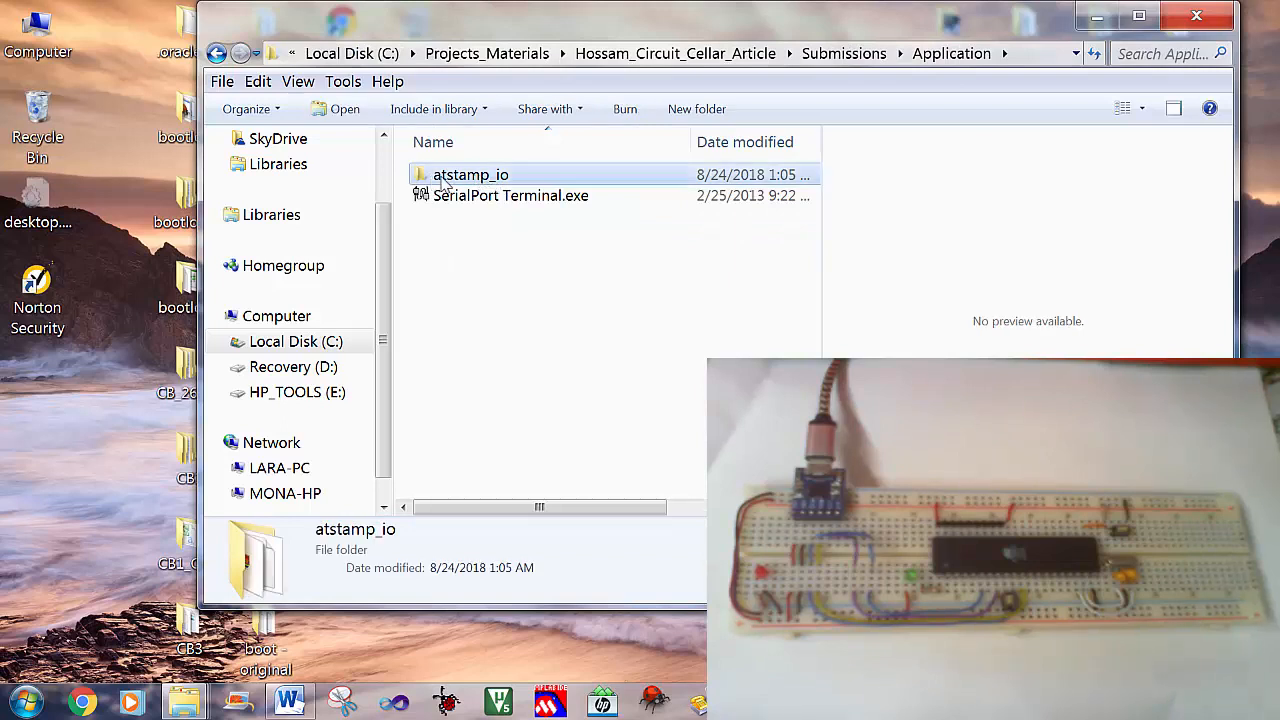
mouse_move(463, 187)
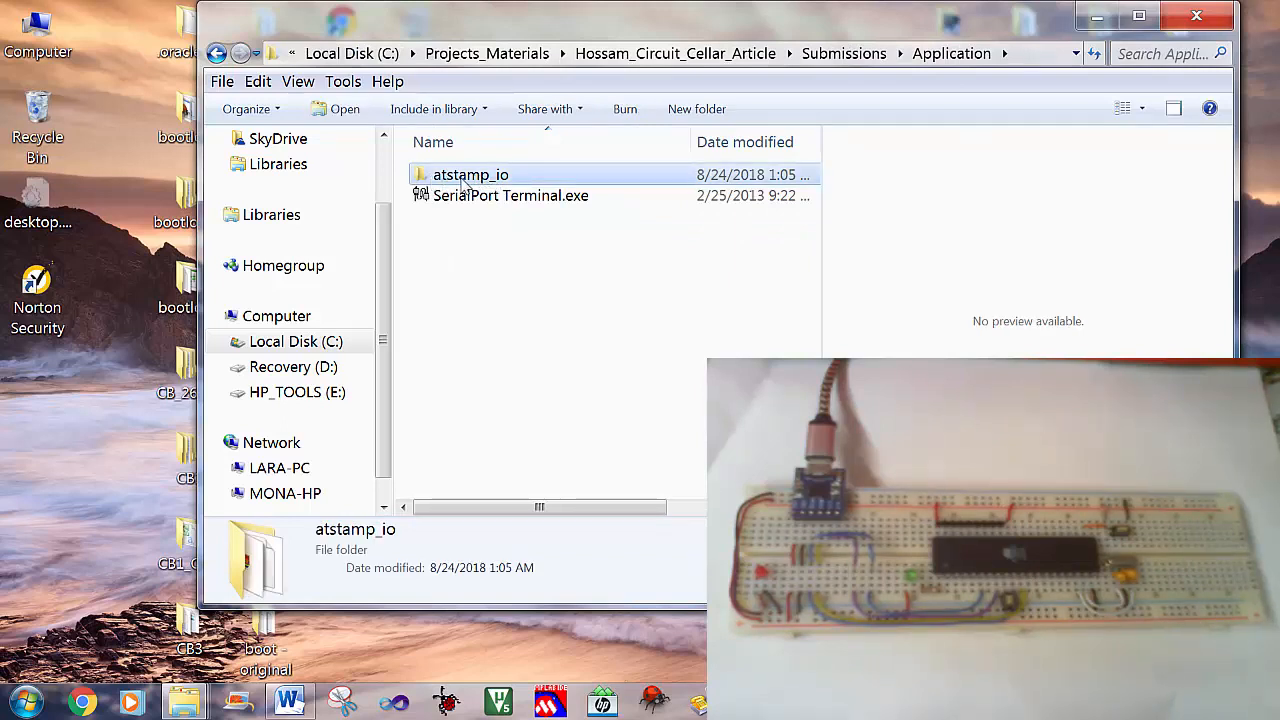
double_click(470, 174)
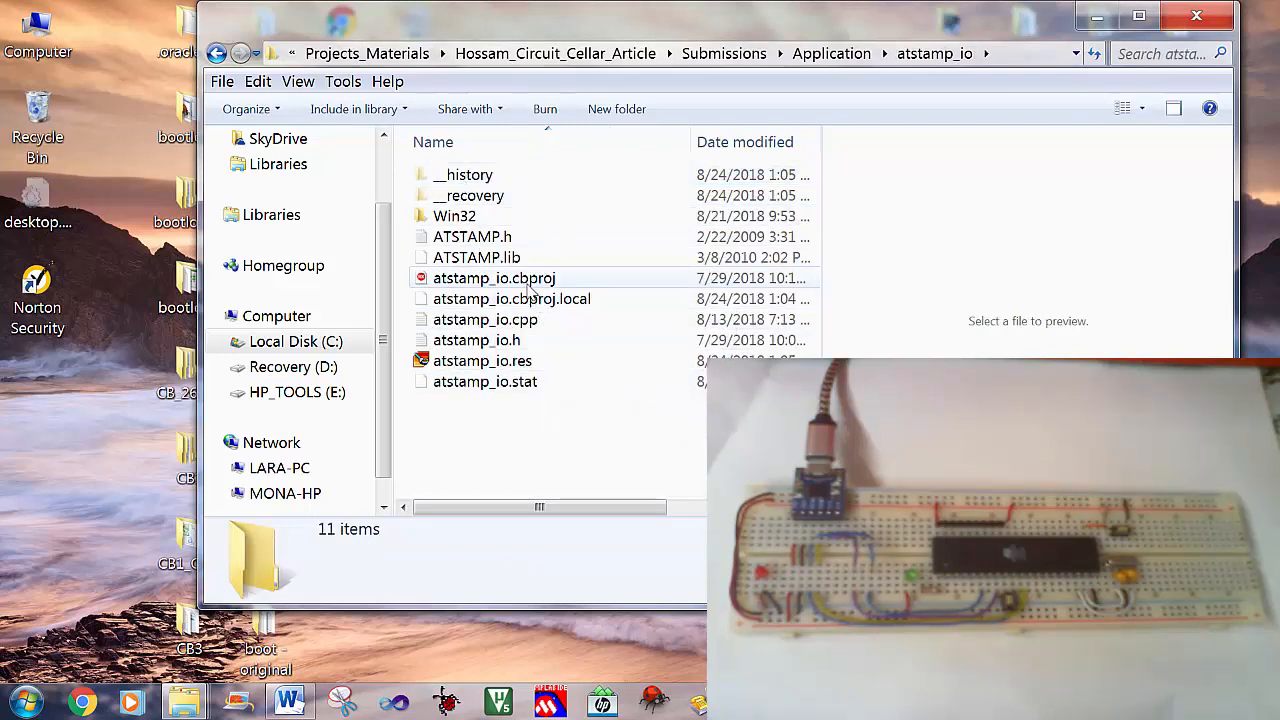
click(494, 278)
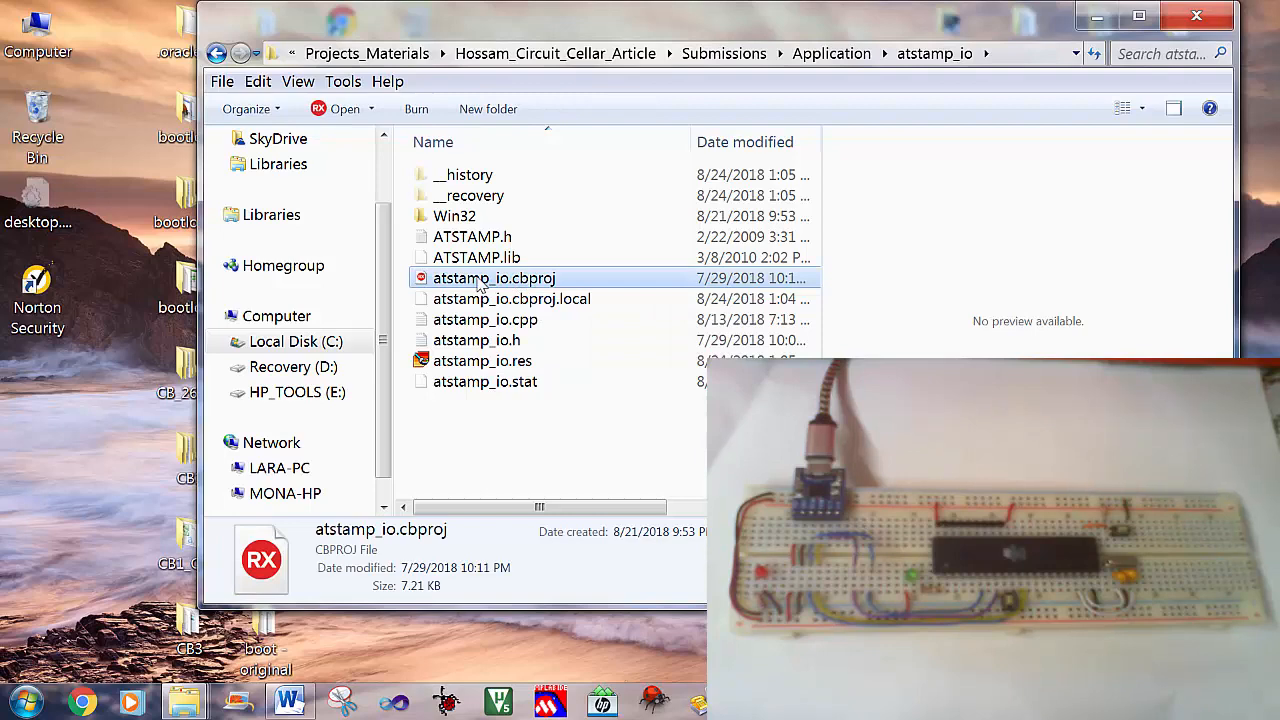
Step: Launch atstamp_io.cbproj in C++Builder and open atstamp_io.cpp from the Project Manager
double_click(494, 278)
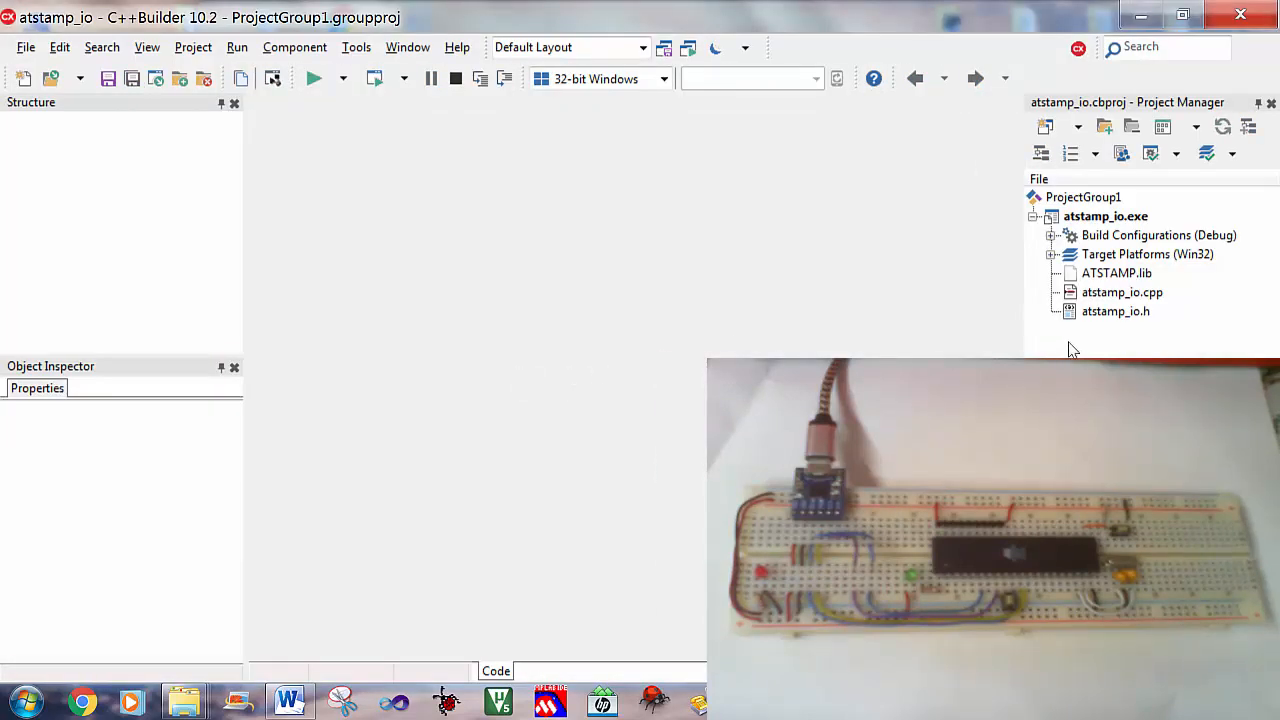
click(1121, 292)
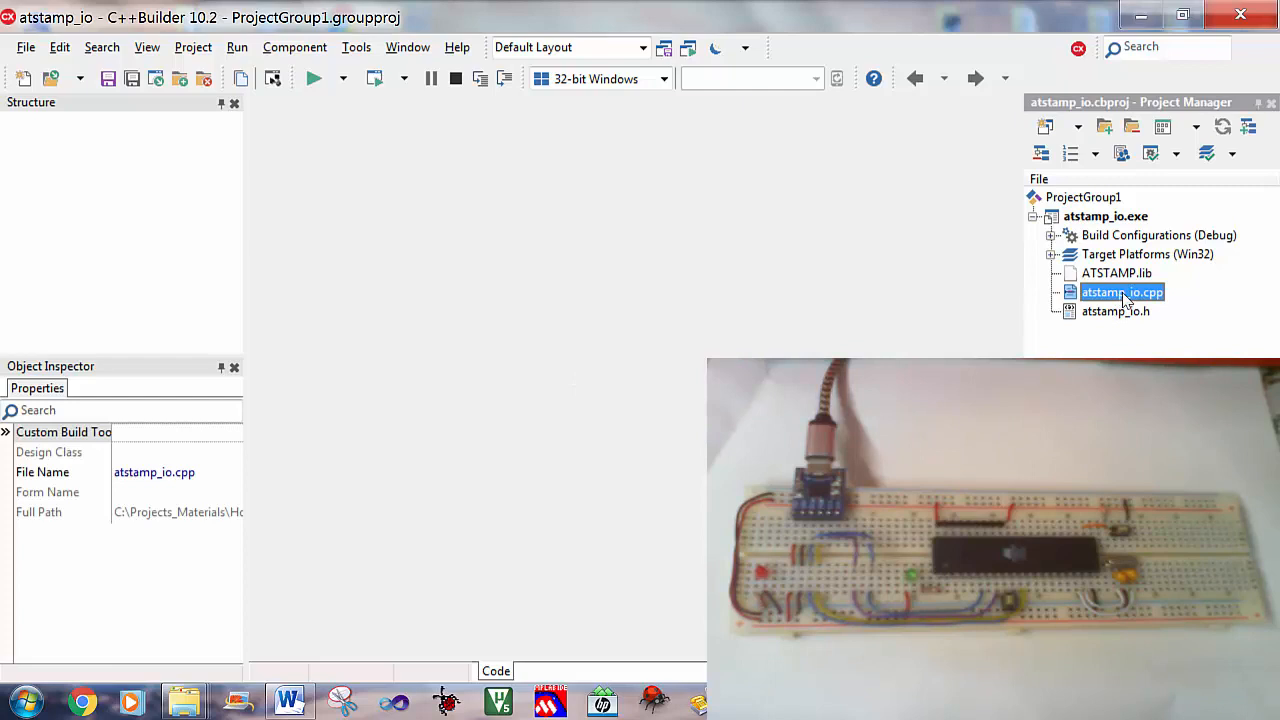
double_click(1121, 292)
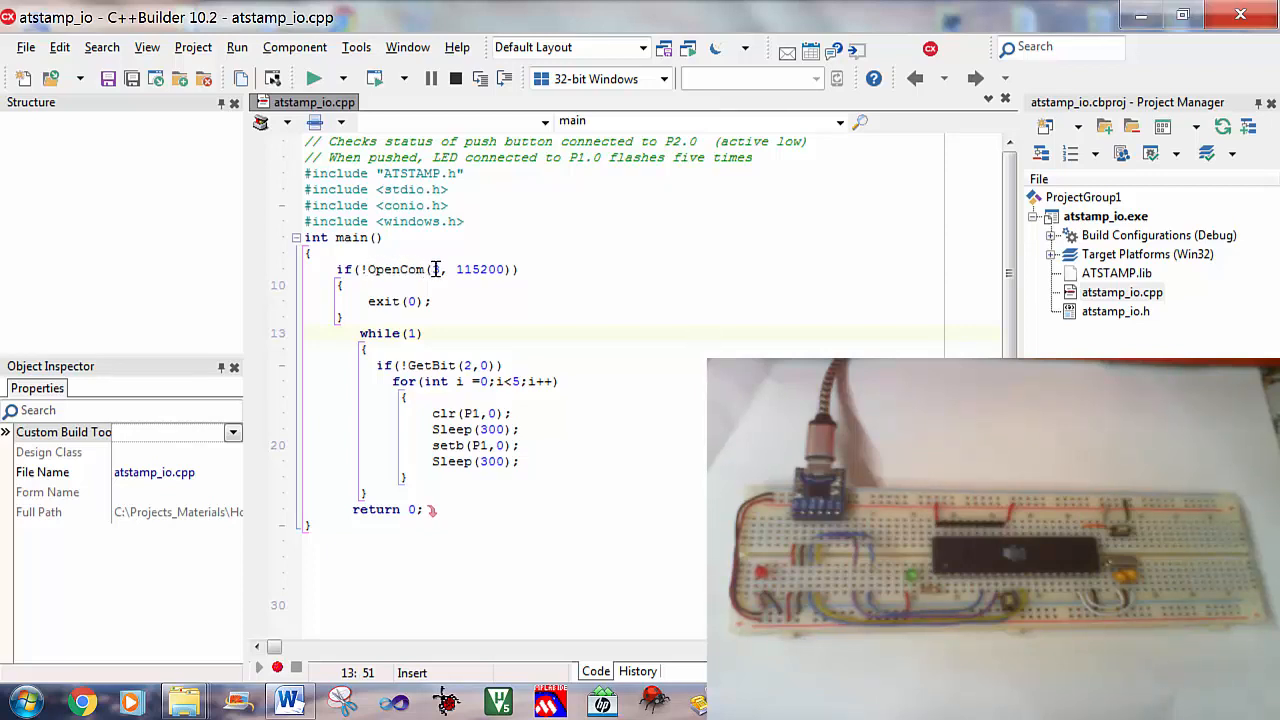
Step: Change OpenCom's port argument to 3, keeping 115200 baud
click(438, 269)
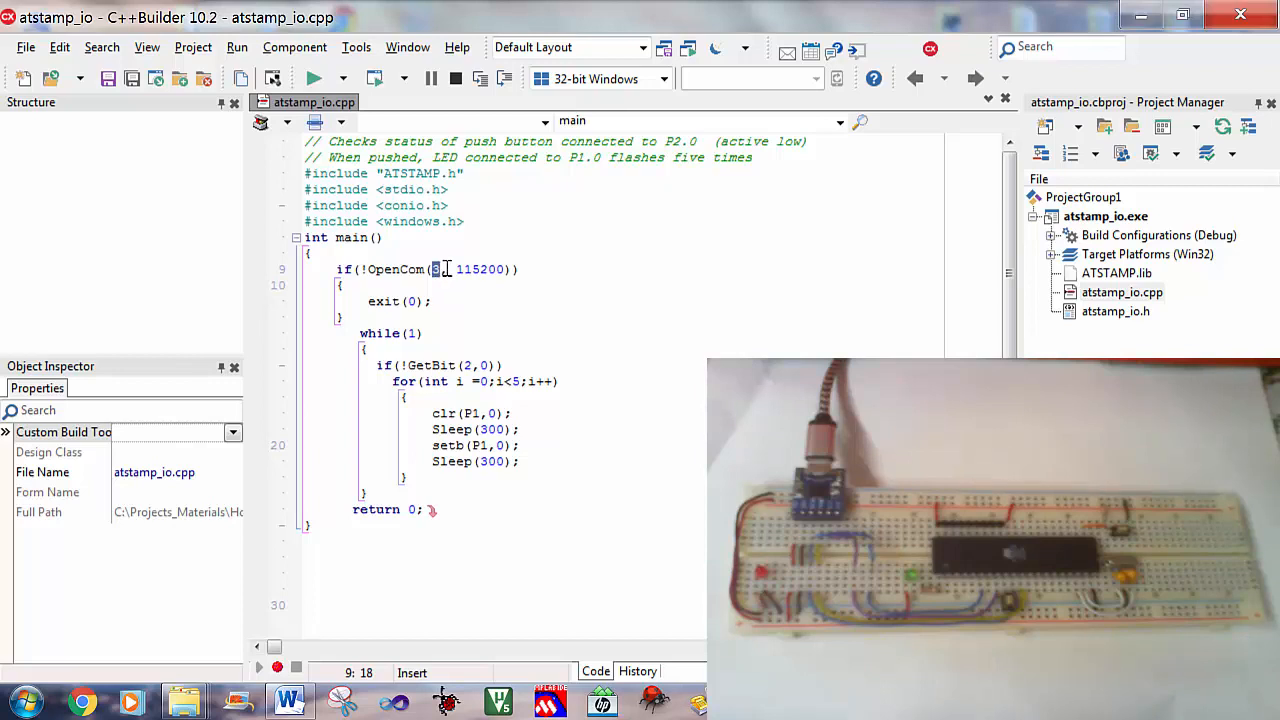
text(3,)
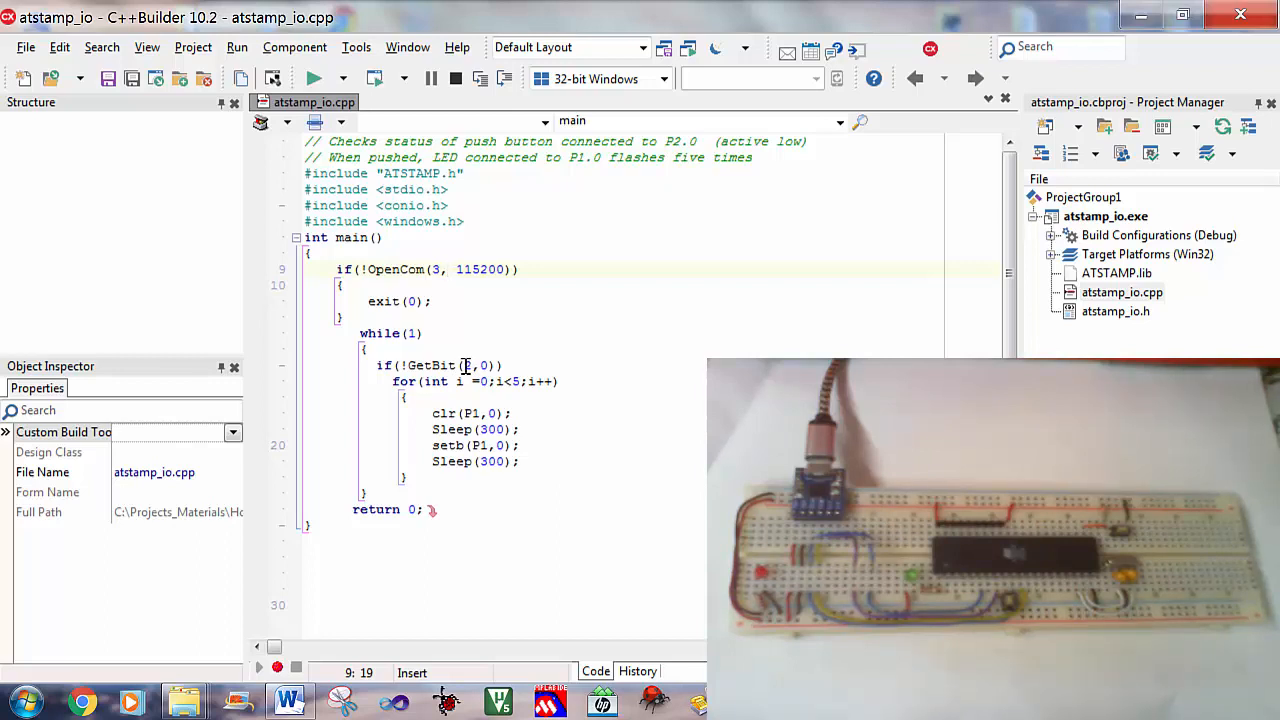
text(2)
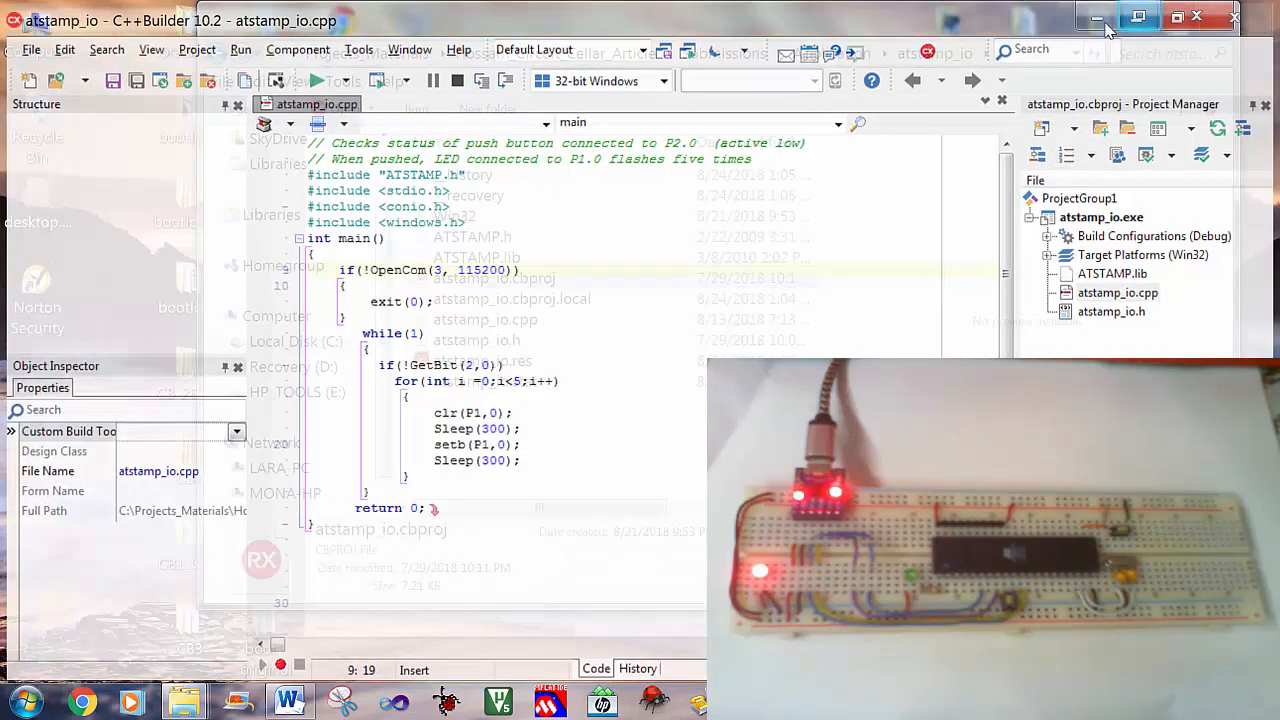
Step: Confirm in Device Manager that the CP210x USB-to-UART bridge is on COM3, then close System
click(1097, 18)
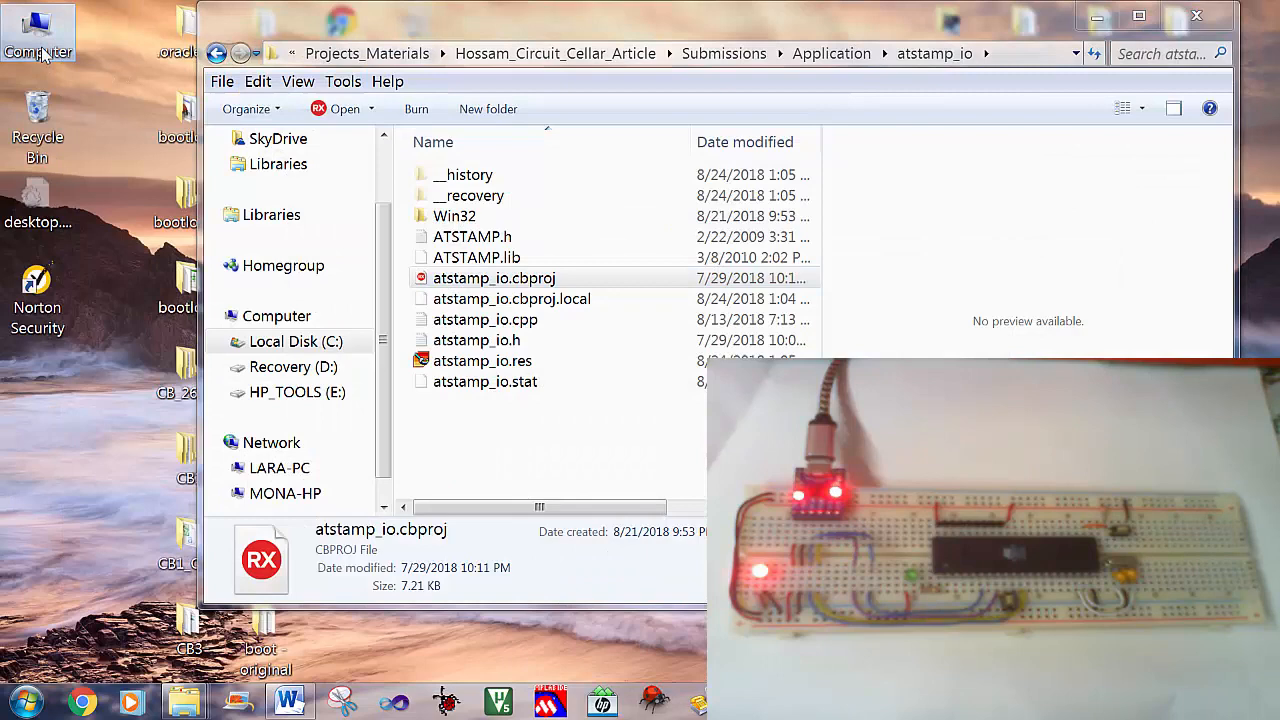
right_click(37, 37)
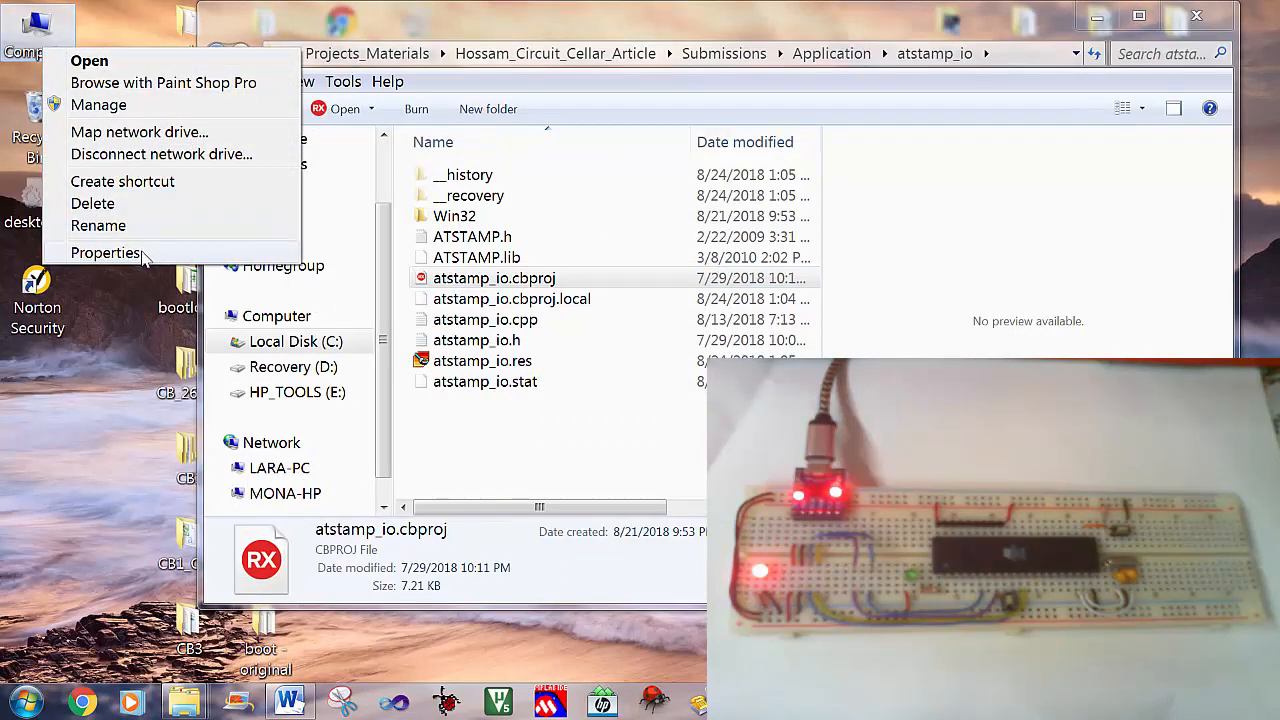
click(105, 252)
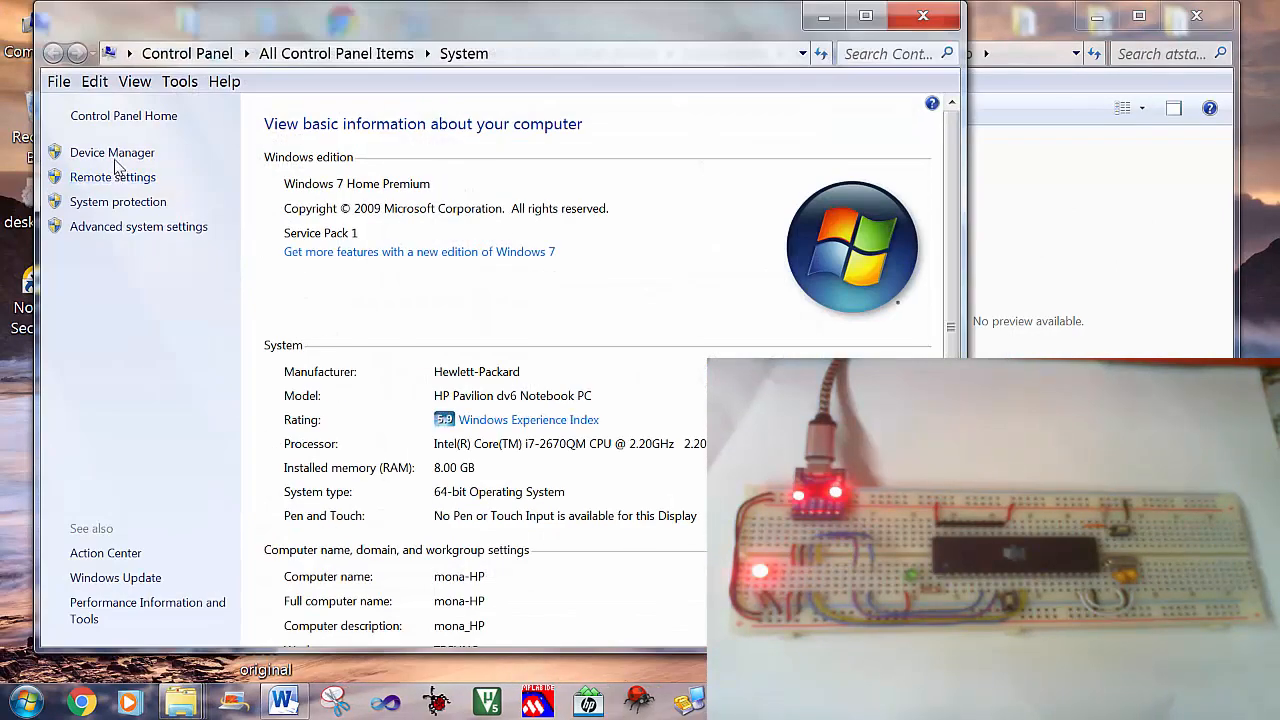
click(111, 152)
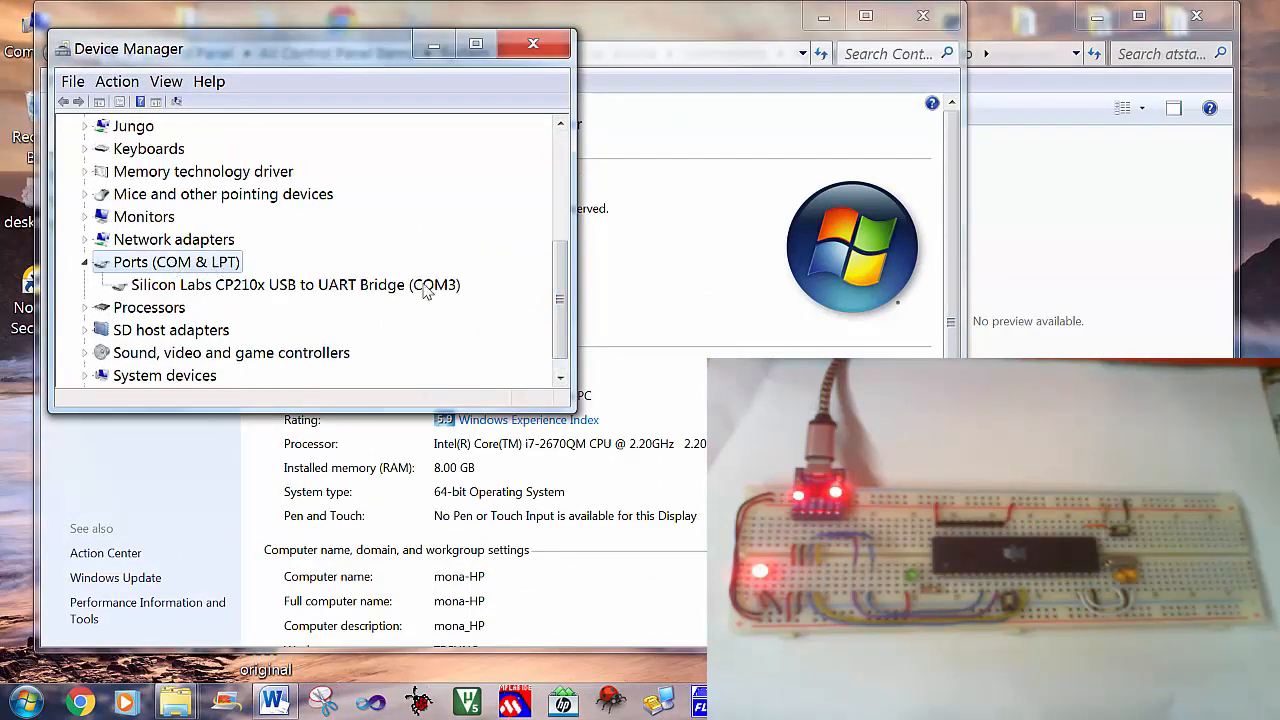
mouse_move(450, 300)
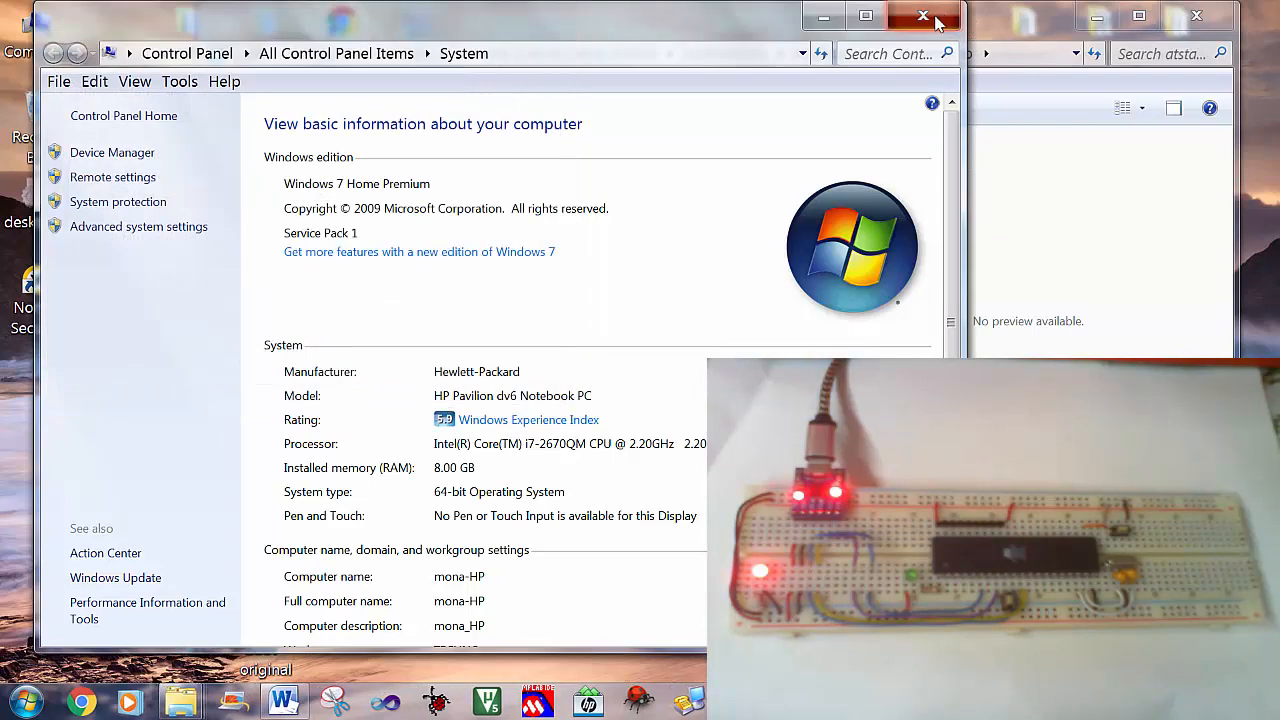
click(922, 17)
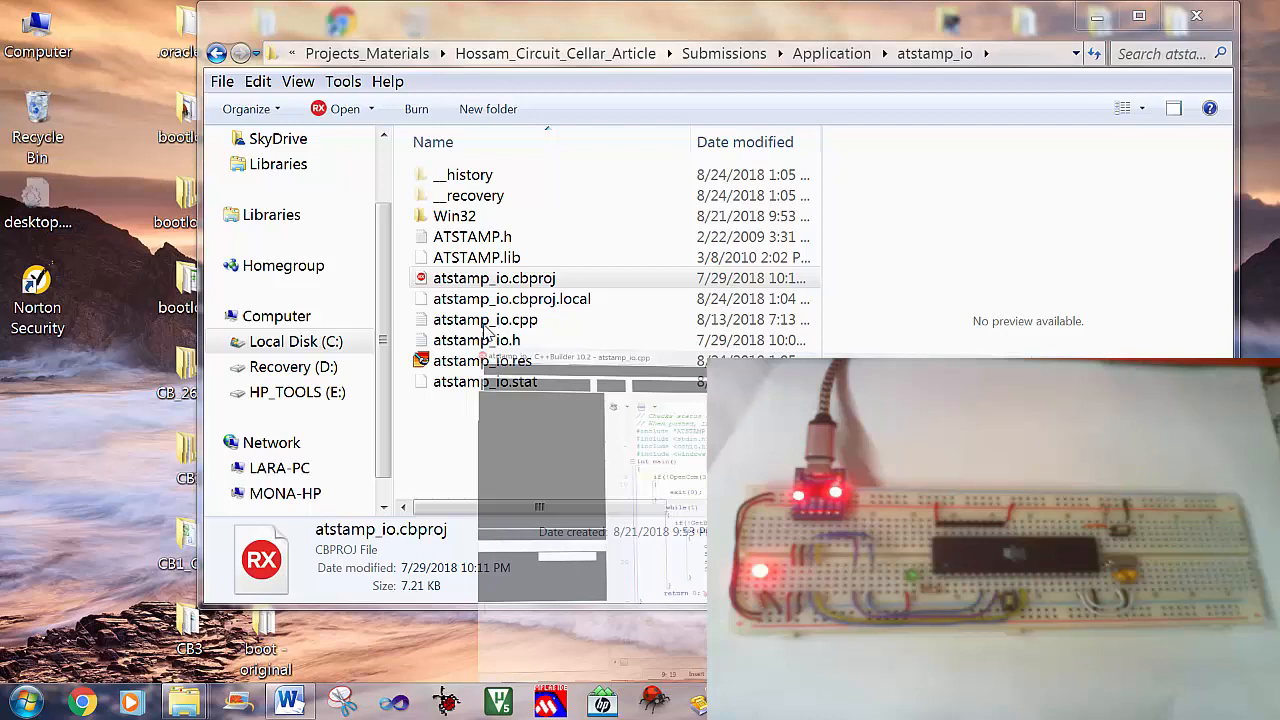
Step: Retype port 3 in OpenCom, run, dismiss the ATSTAMP-not-detected error, and rerun without debugging
double_click(485, 319)
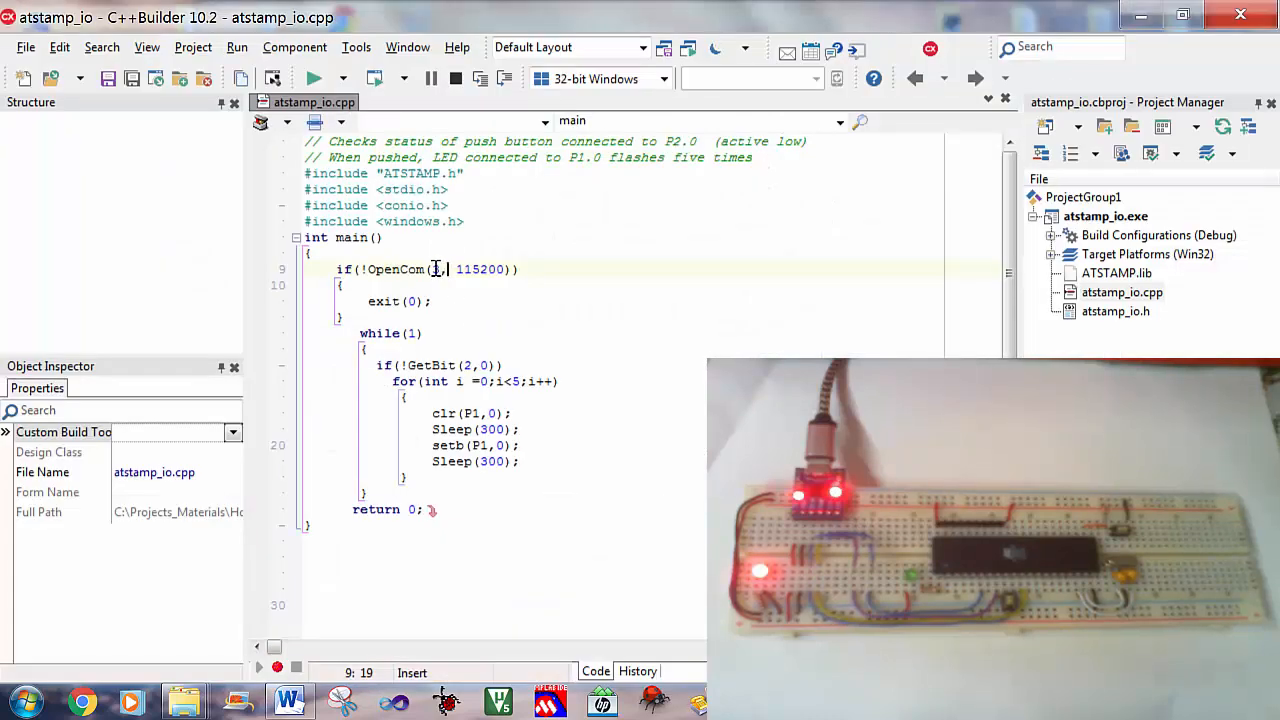
text(3)
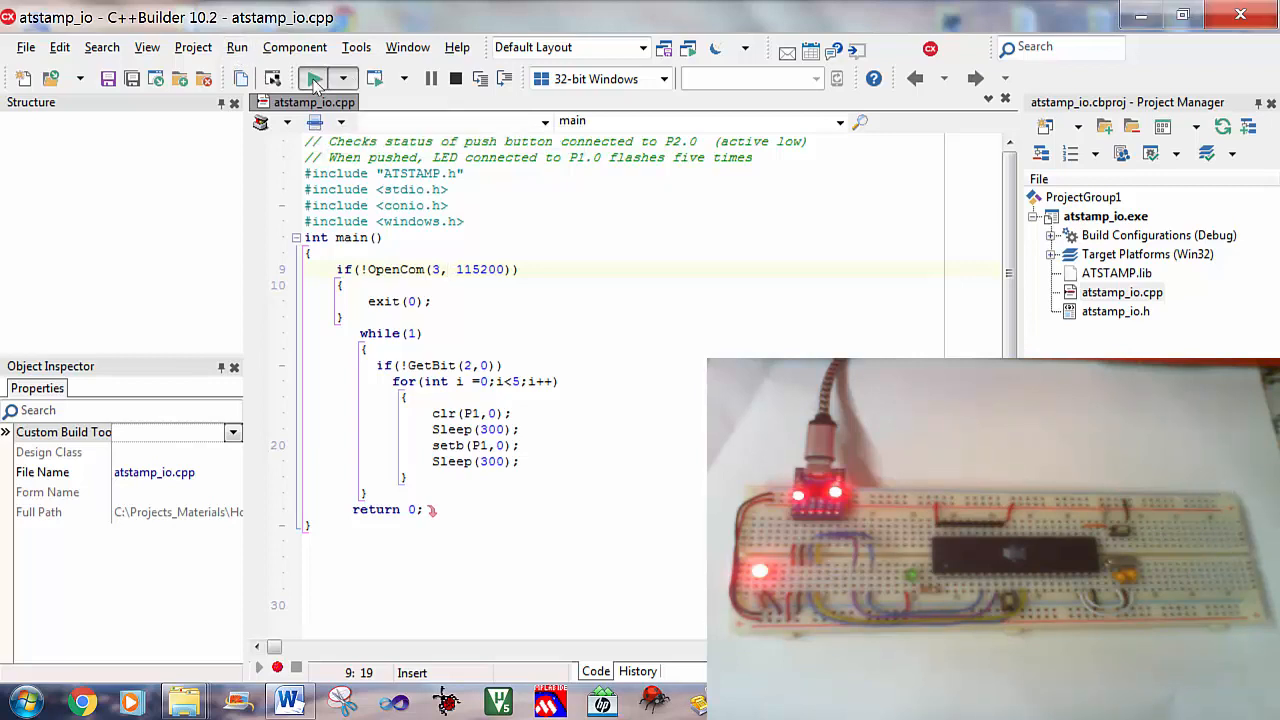
click(314, 78)
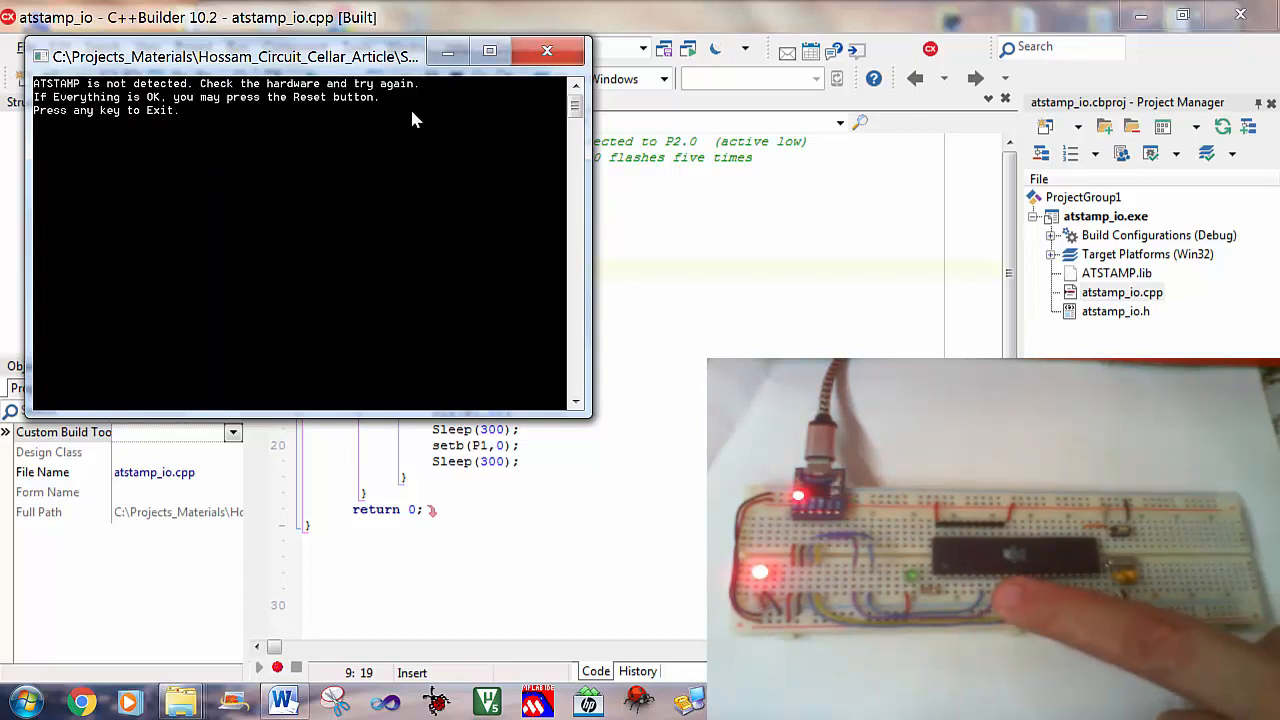
click(547, 51)
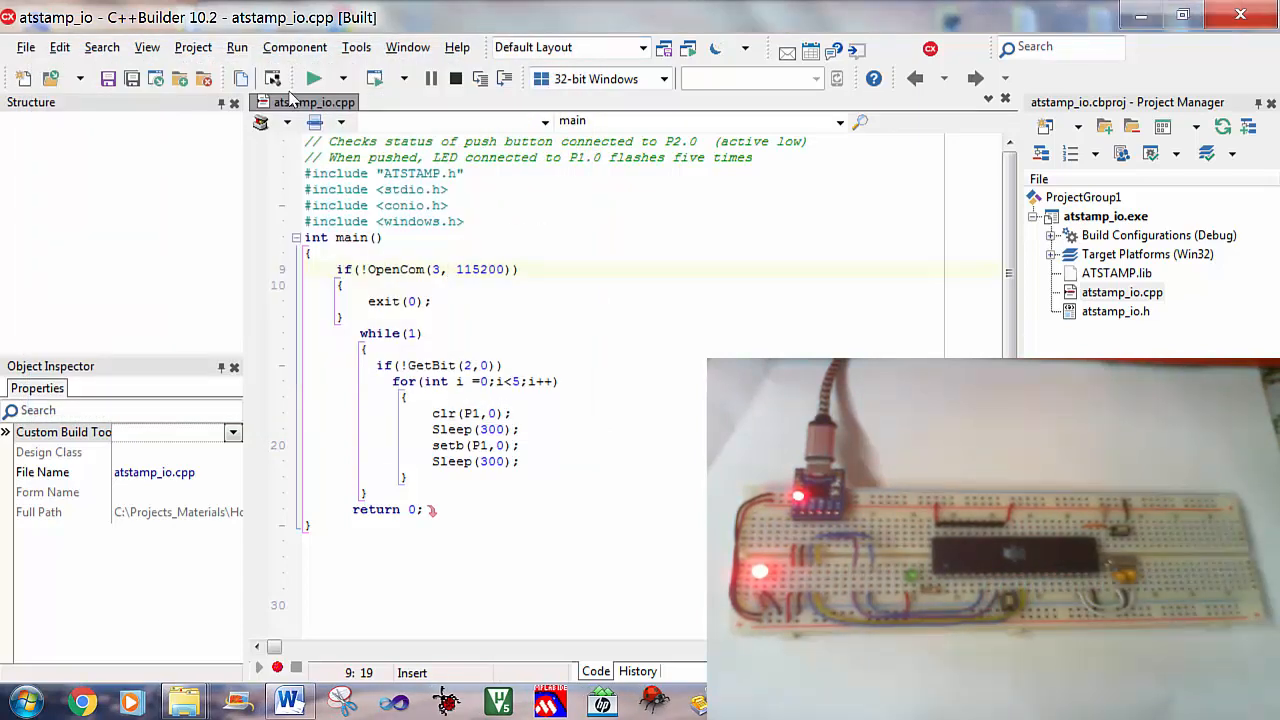
mouse_move(314, 78)
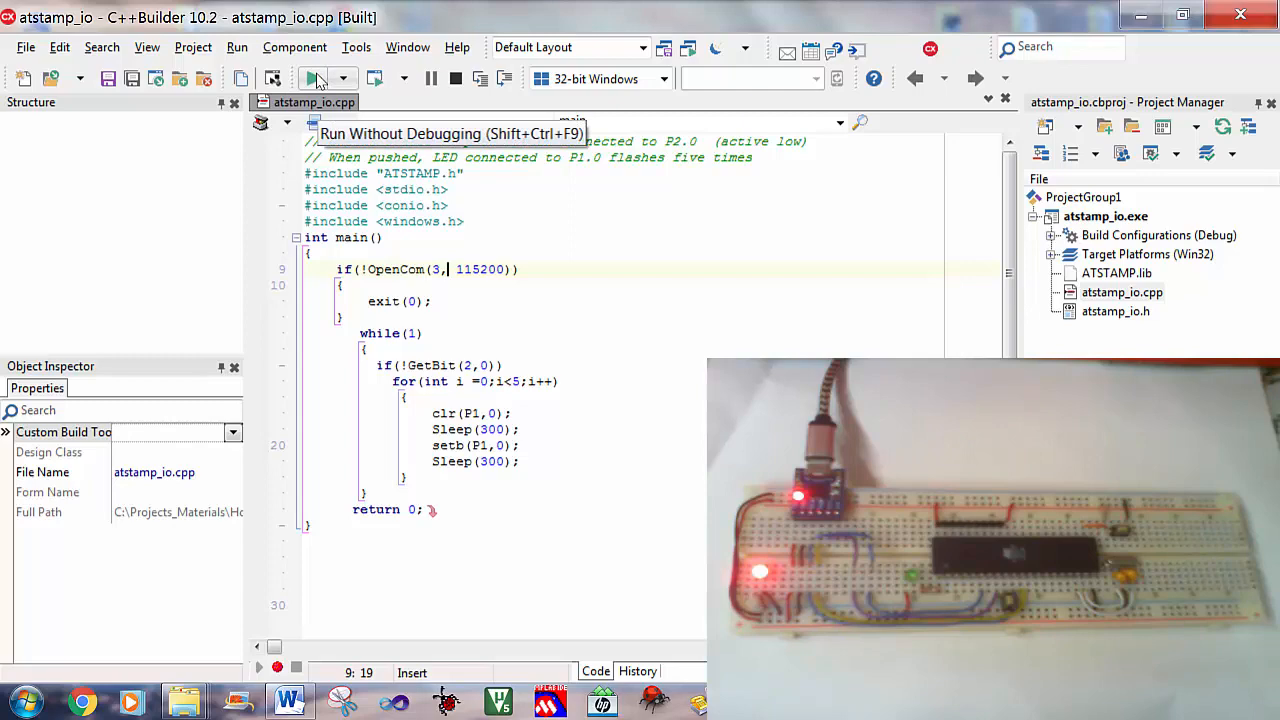
click(313, 79)
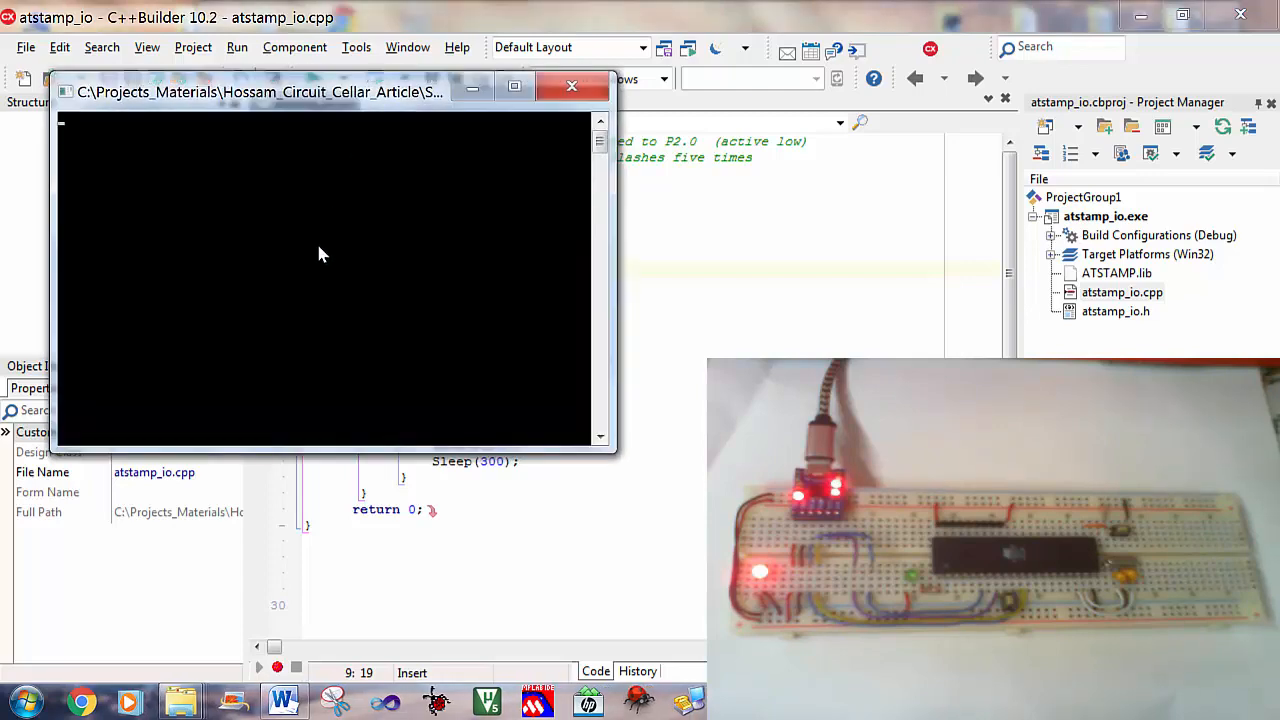
mouse_move(320, 127)
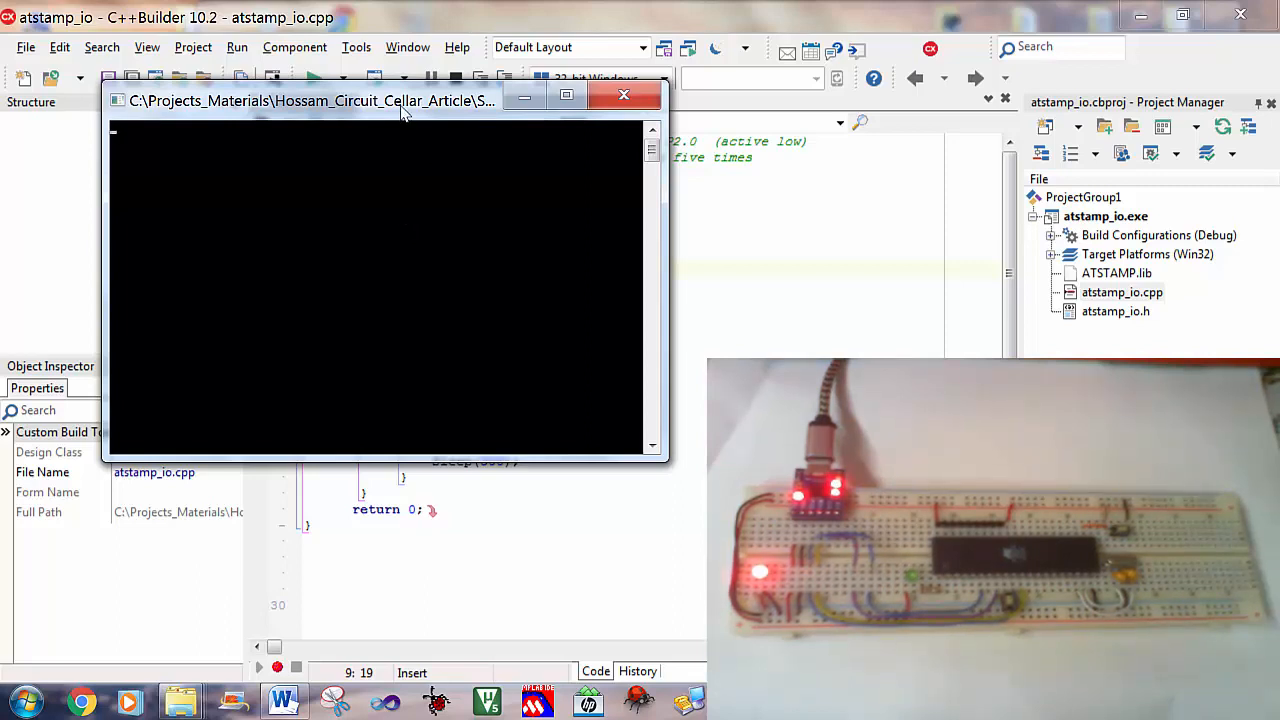
mouse_move(476, 222)
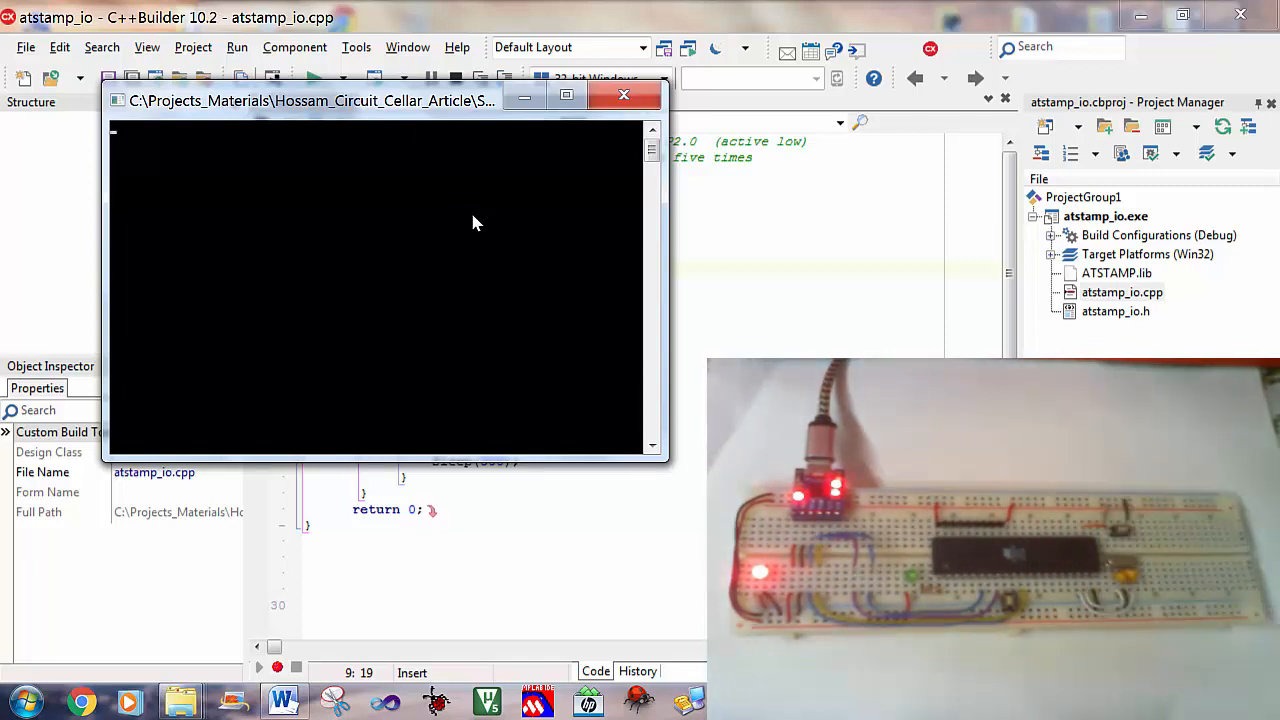
Step: Close the error-free atstamp_io console window after letting it run
click(623, 95)
text(10)
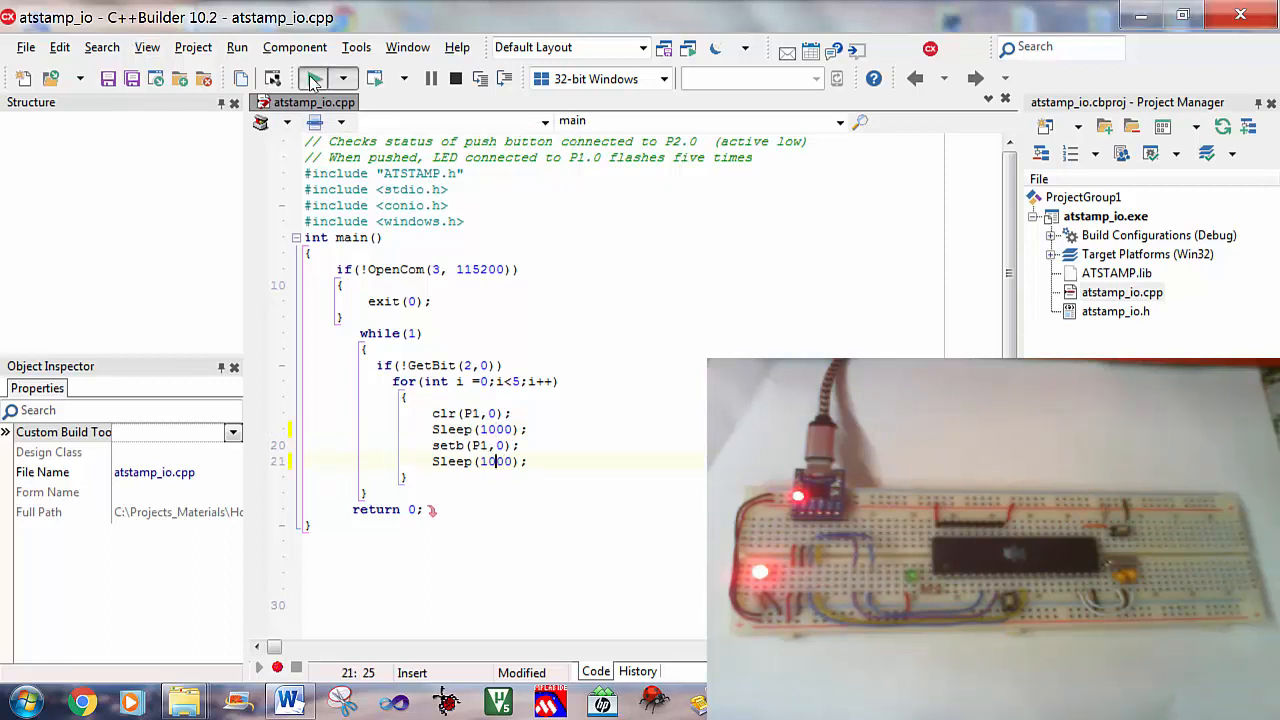
Step: Rebuild and run atstamp_io with both Sleep delays set to 1000 ms
click(313, 78)
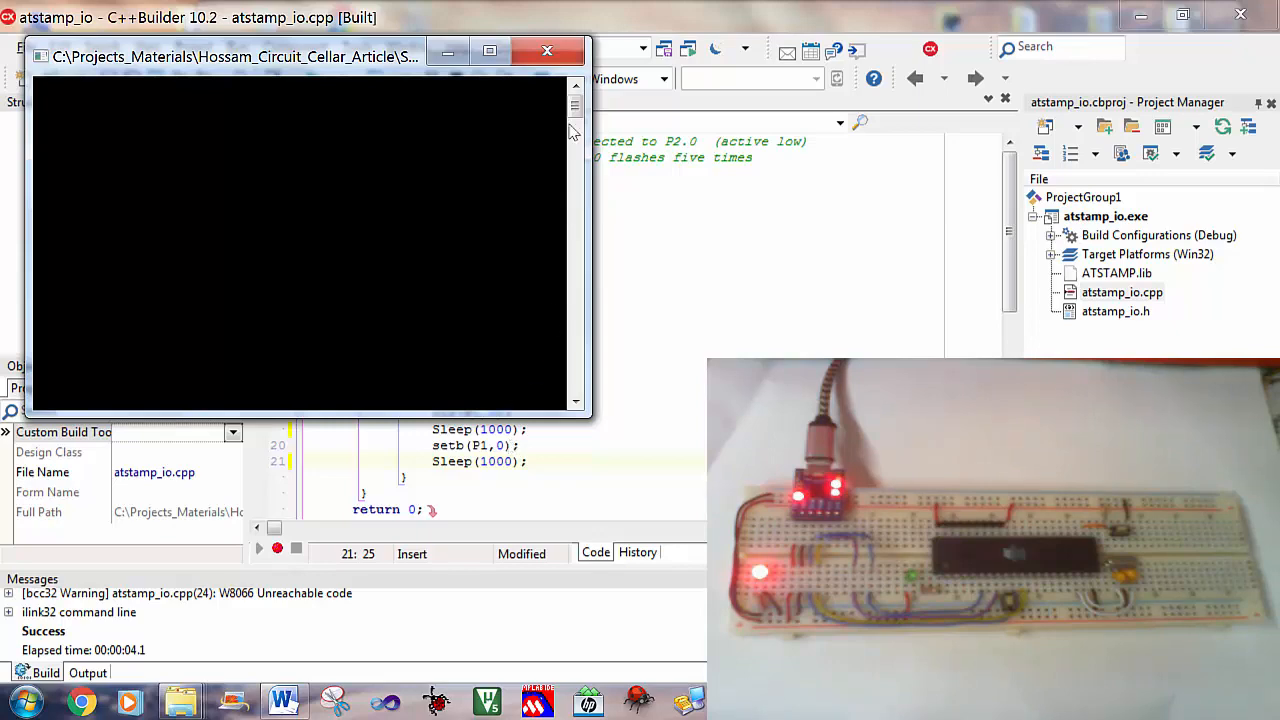
Step: Close the console and put the cursor at the end of the OpenCom line
click(547, 51)
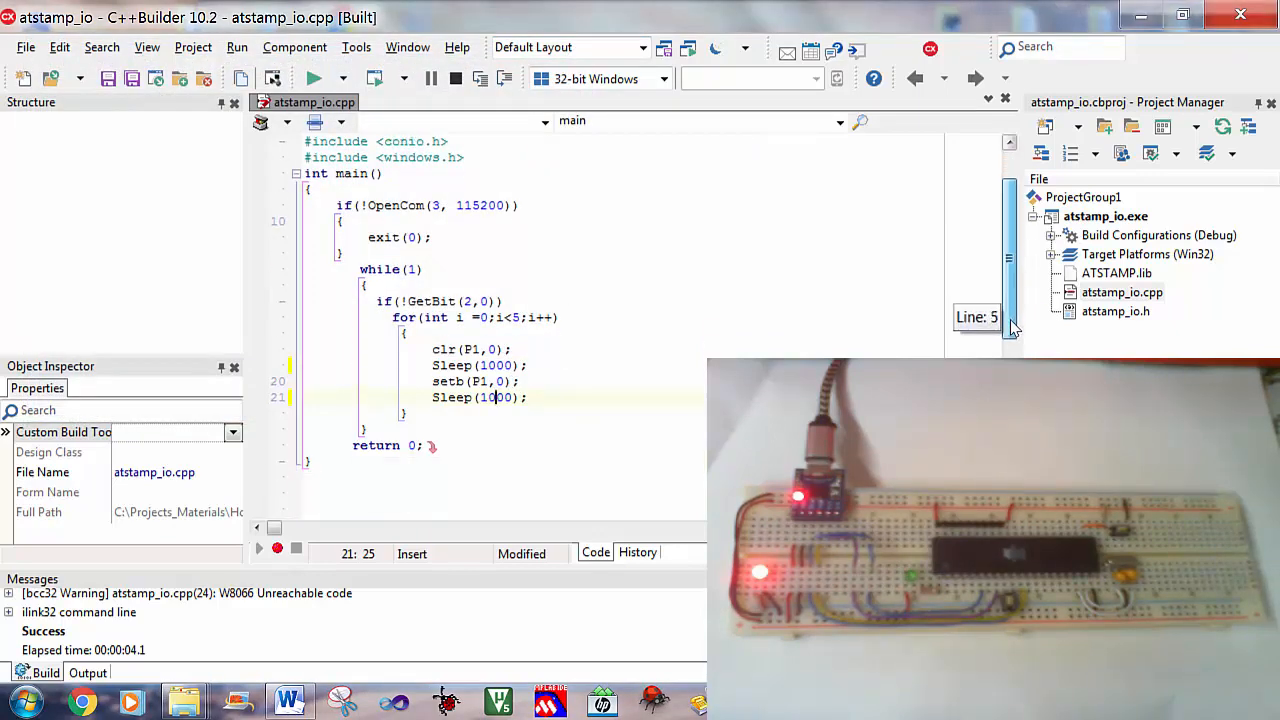
scroll(up, 3)
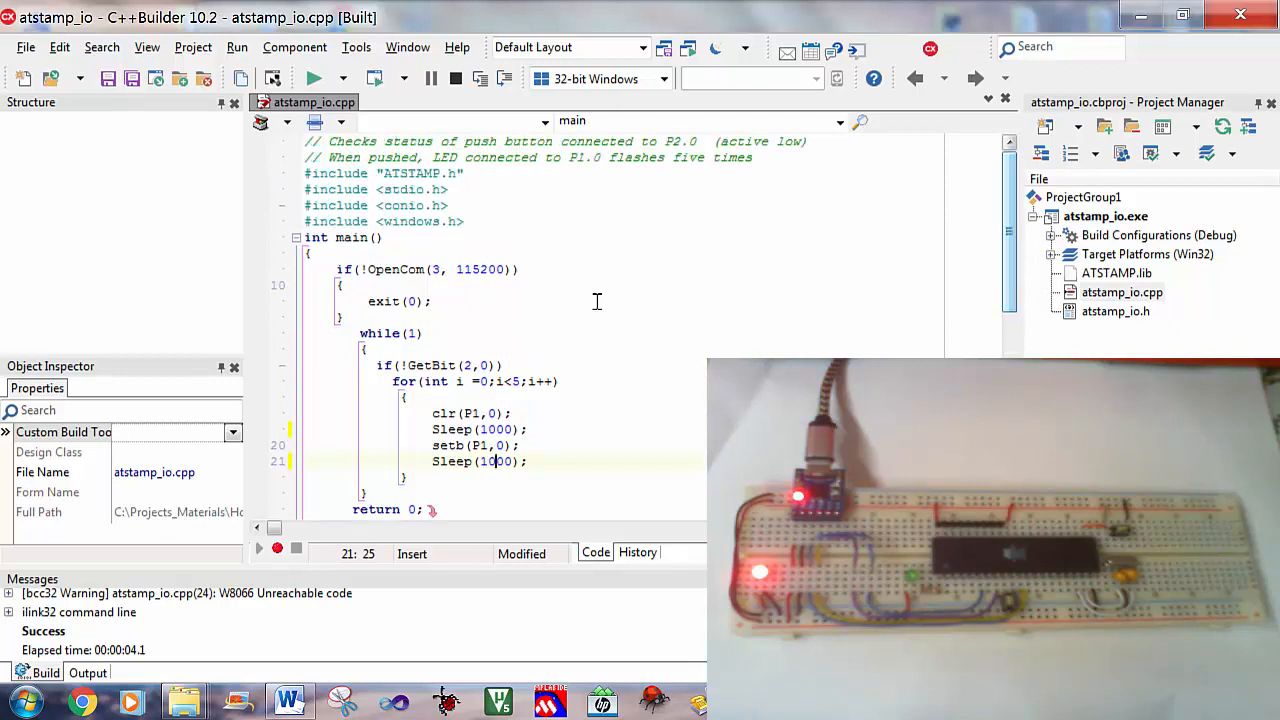
click(516, 269)
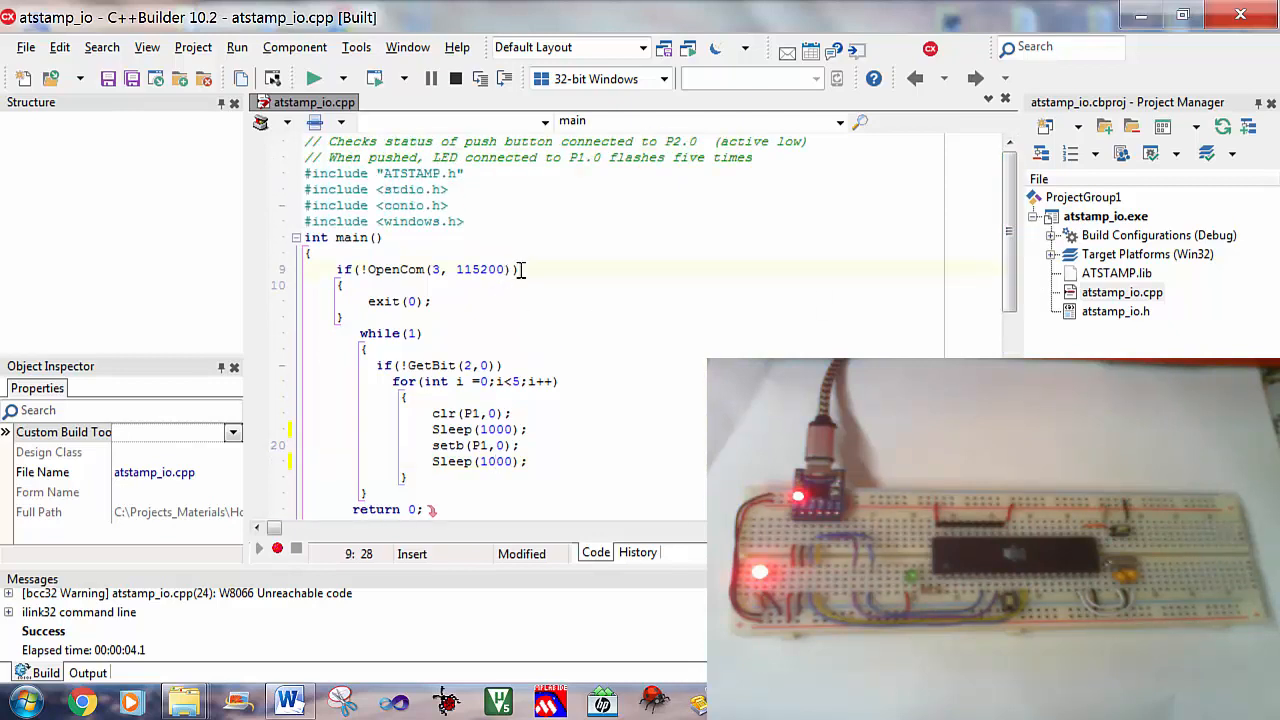